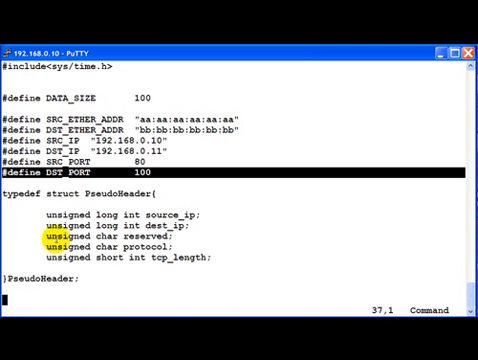
- Scroll past the socket, send and Ethernet helpers to ComputeChecksum and CreateIPHeader's start
scroll("down", 3)
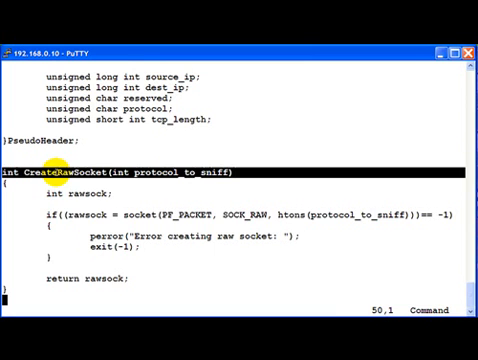
scroll("down", 3)
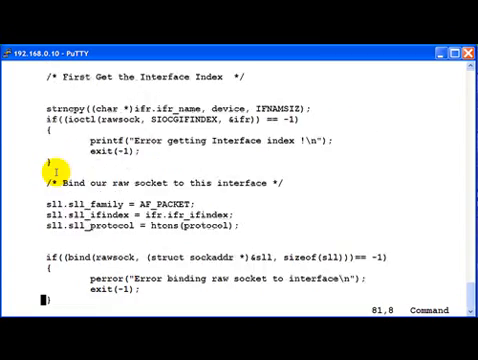
scroll("down", 3)
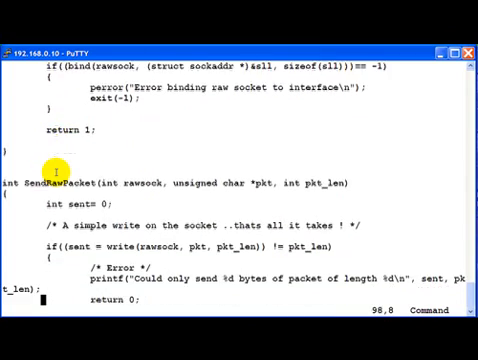
scroll("down", 3)
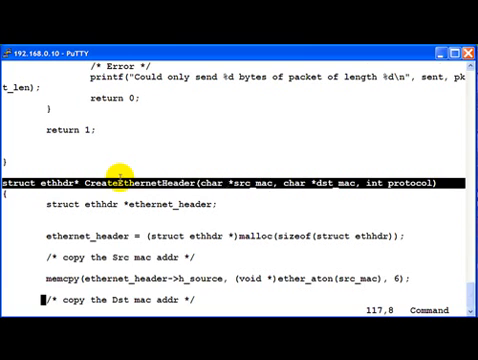
scroll("down", 3)
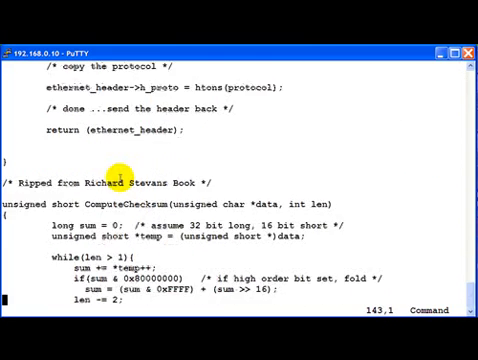
scroll("down", 3)
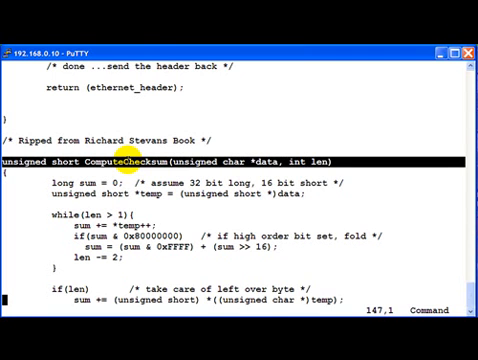
scroll("down", 3)
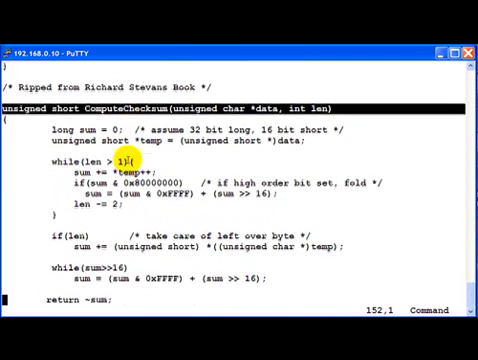
scroll("down", 3)
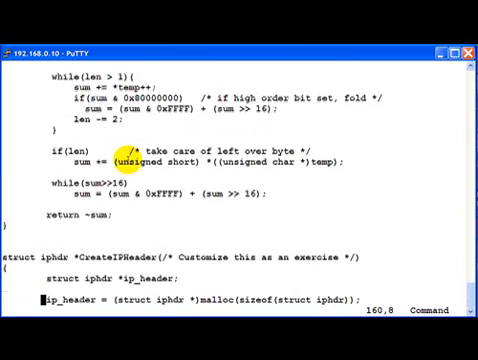
- Scroll through CreateIPHeader and its checksum down to the CreateTcpHeader declaration
scroll("down", 3)
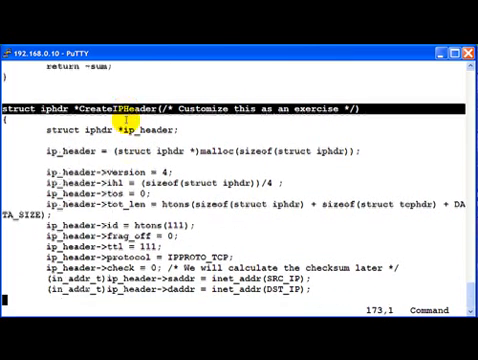
scroll("down", 3)
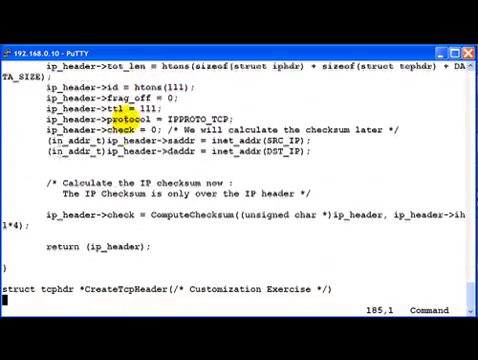
scroll("down", 3)
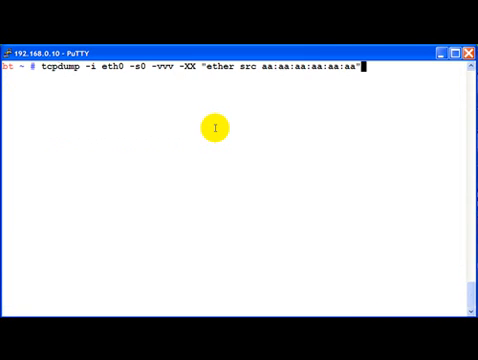
- Open tcp.h in vi on tcphdr and scroll to the big-endian bitfields, window and check
type("vi")
type("/")
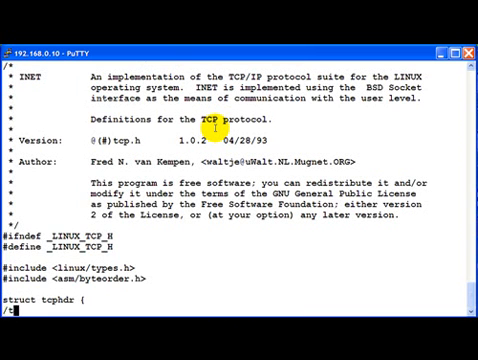
type("tcphdr")
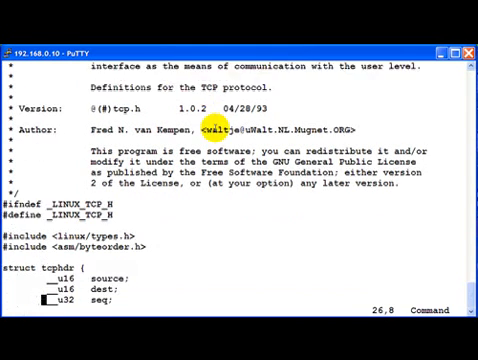
scroll("down", 3)
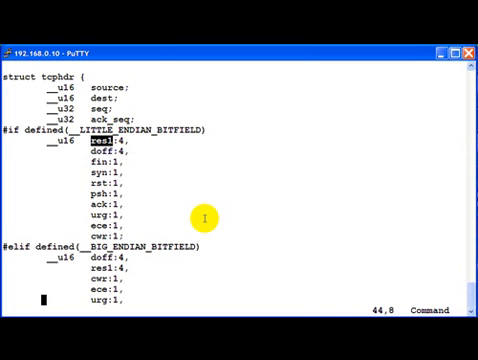
scroll("down", 3)
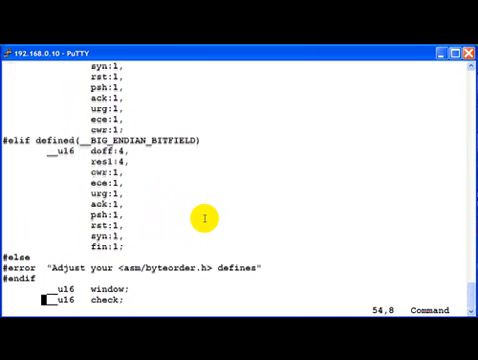
- Scroll past the tcp_header field assignments to CreatePseudoHeaderAndComputeTcpChecksum
scroll("down", 3)
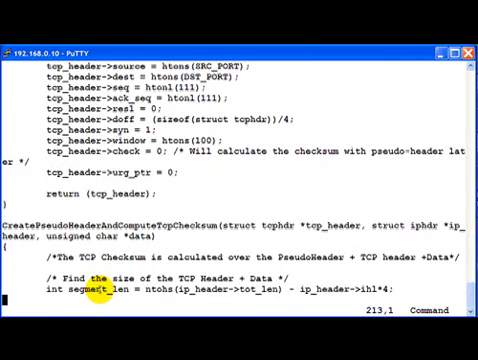
- Step through the PseudoHeader reserved and protocol fields, then reach SendRawPacket
scroll("down", 3)
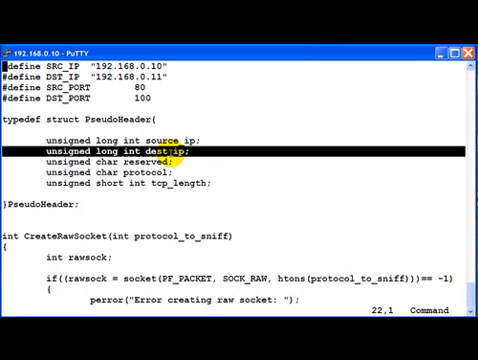
key("Down")
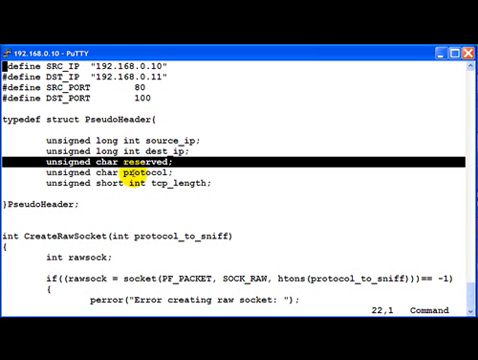
key("Down")
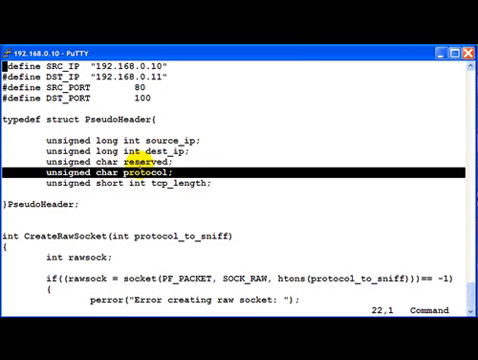
key("Up")
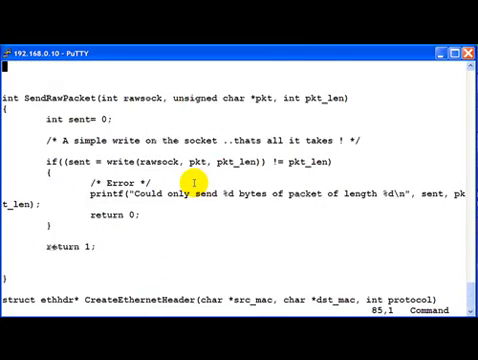
- Scroll to the segment and header length calculations and the pseudo-header allocation and assignments
scroll("down", 3)
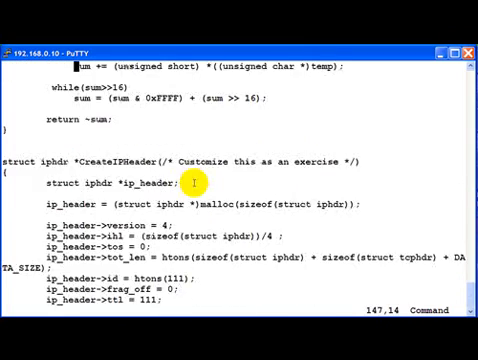
scroll("down", 3)
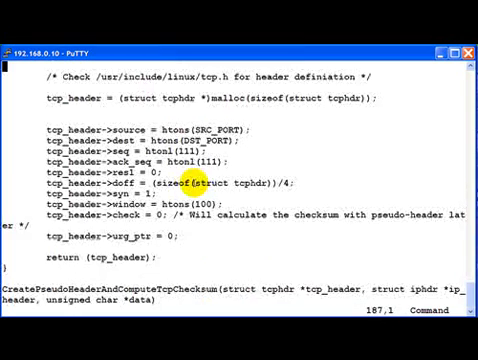
scroll("down", 3)
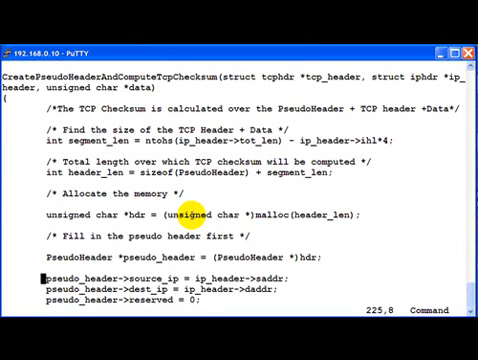
- Step through the remaining pseudo_header assignments to the memcpy sized by tcp_header->doff*4
scroll("down", 3)
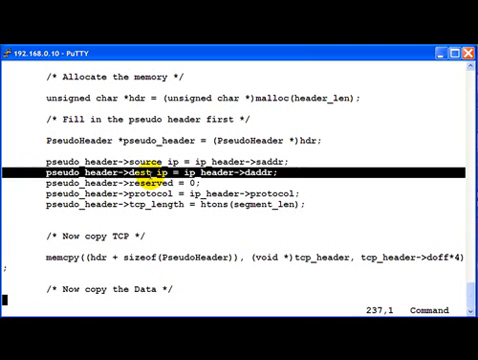
key("Down")
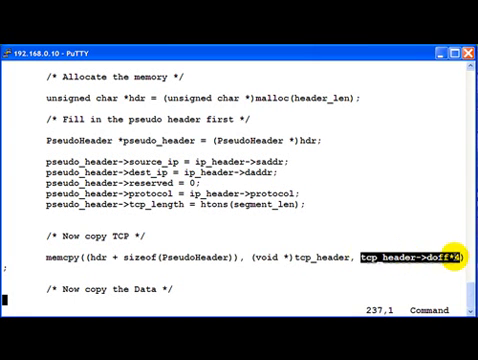
mouse_move(448, 276)
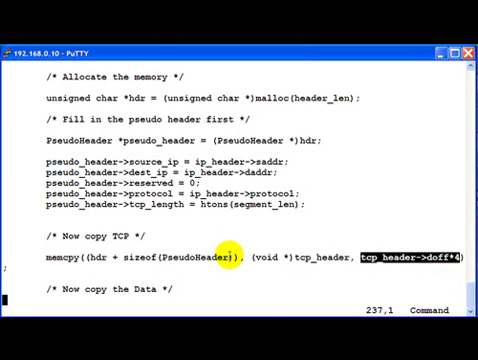
- Scroll to the data memcpy, the ComputeChecksum call and free(hdr)
scroll("down", 3)
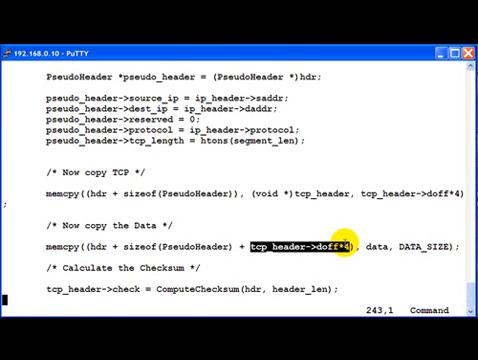
scroll("down", 3)
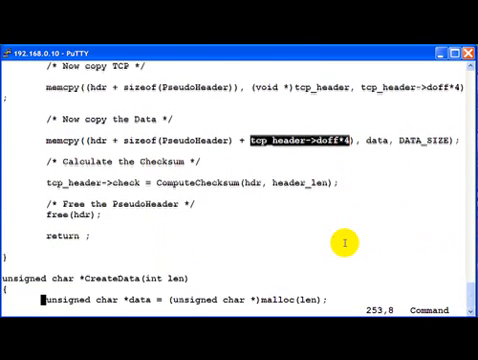